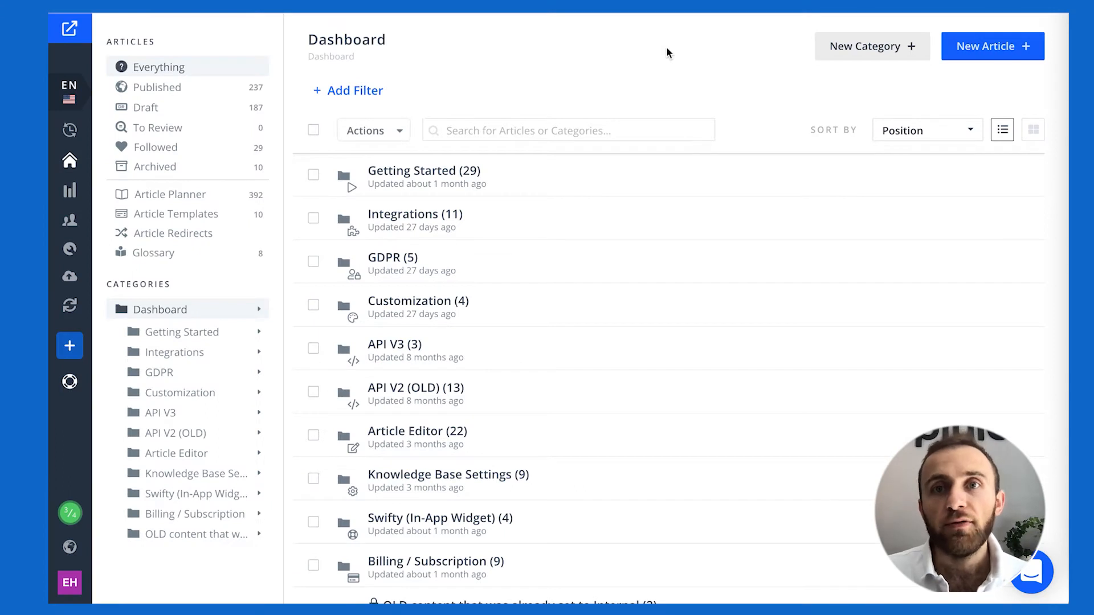
pyautogui.moveTo(992, 46)
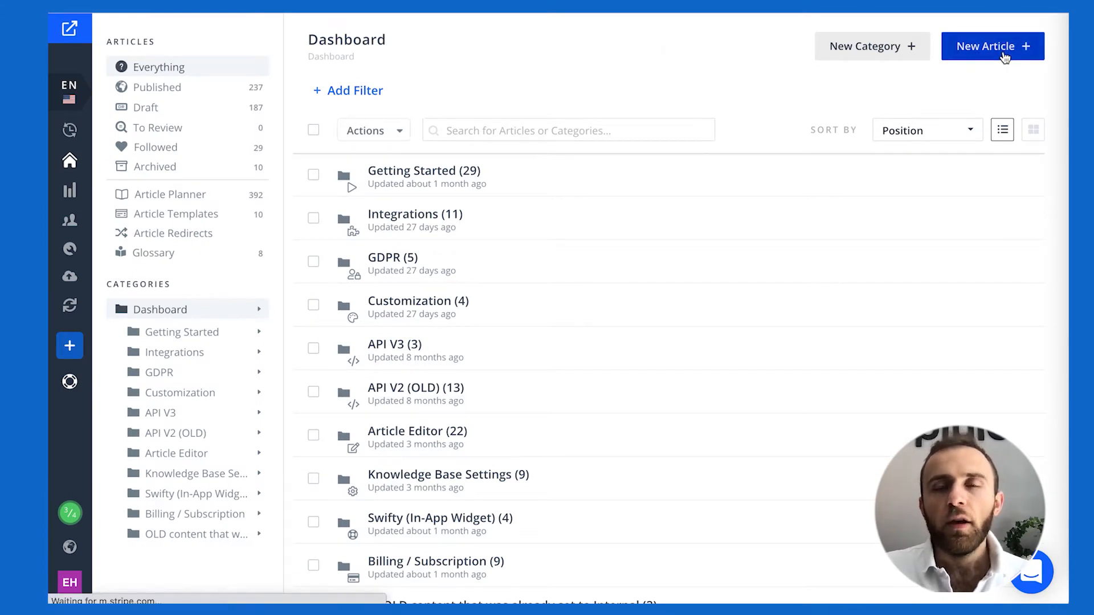
# Step: Start a new blank article from the Dashboard
pyautogui.click(991, 46)
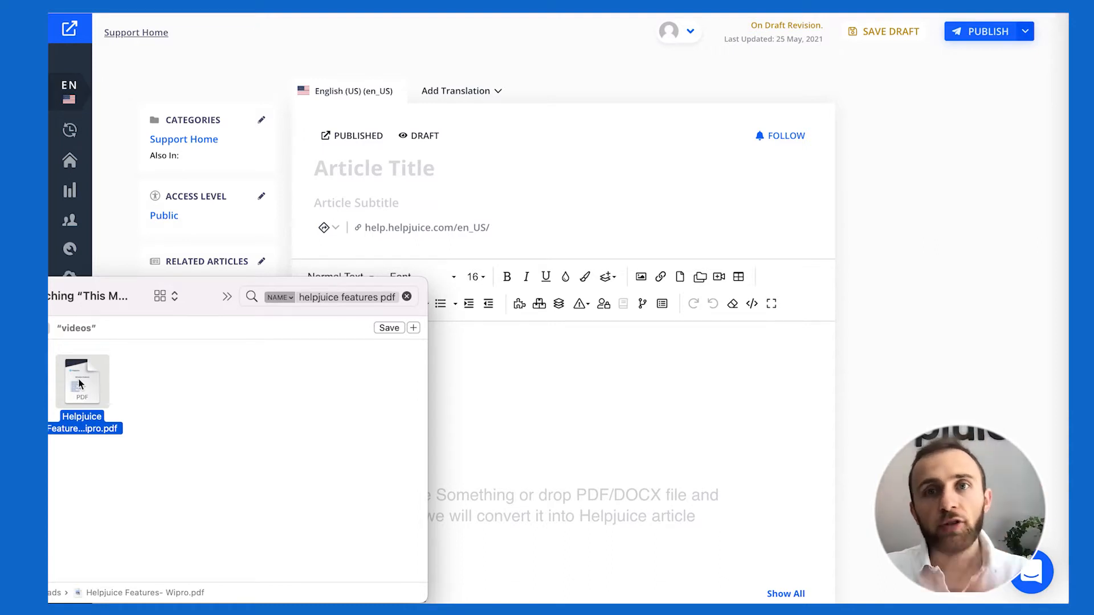
# Step: Drop the PDF into the editor and scroll through the converted '50 ui tips' content
pyautogui.moveTo(81, 380); pyautogui.dragTo(671, 422)
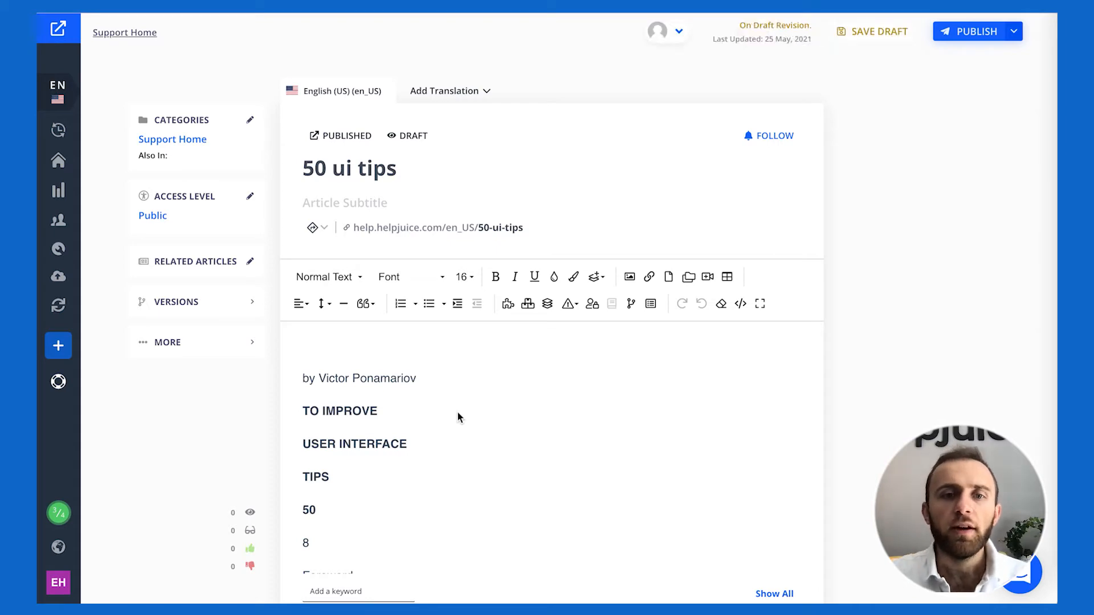
pyautogui.scroll(-3)
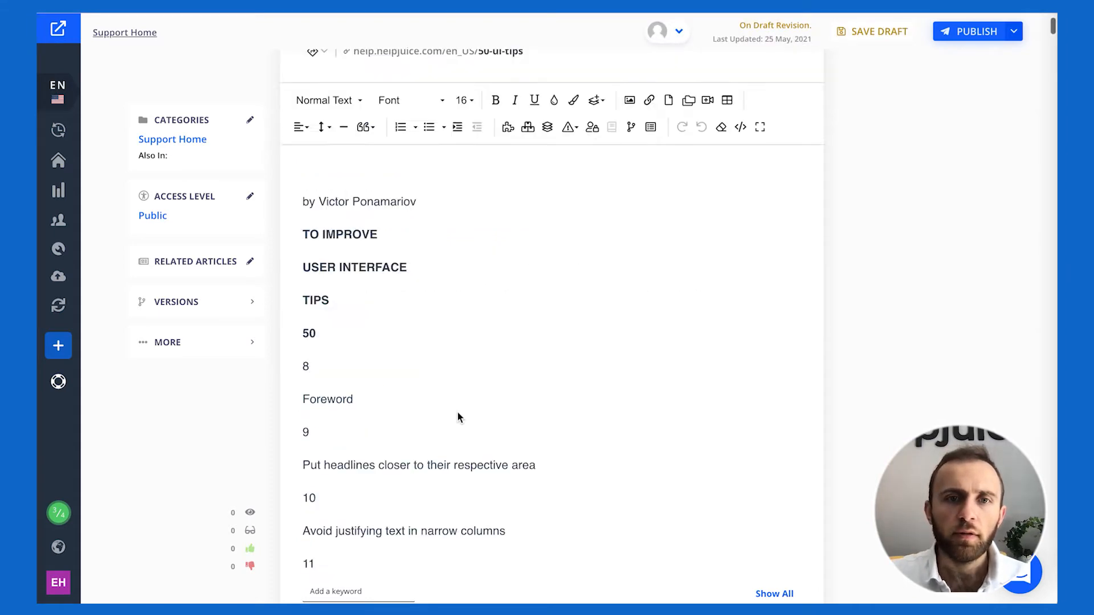
pyautogui.scroll(-3)
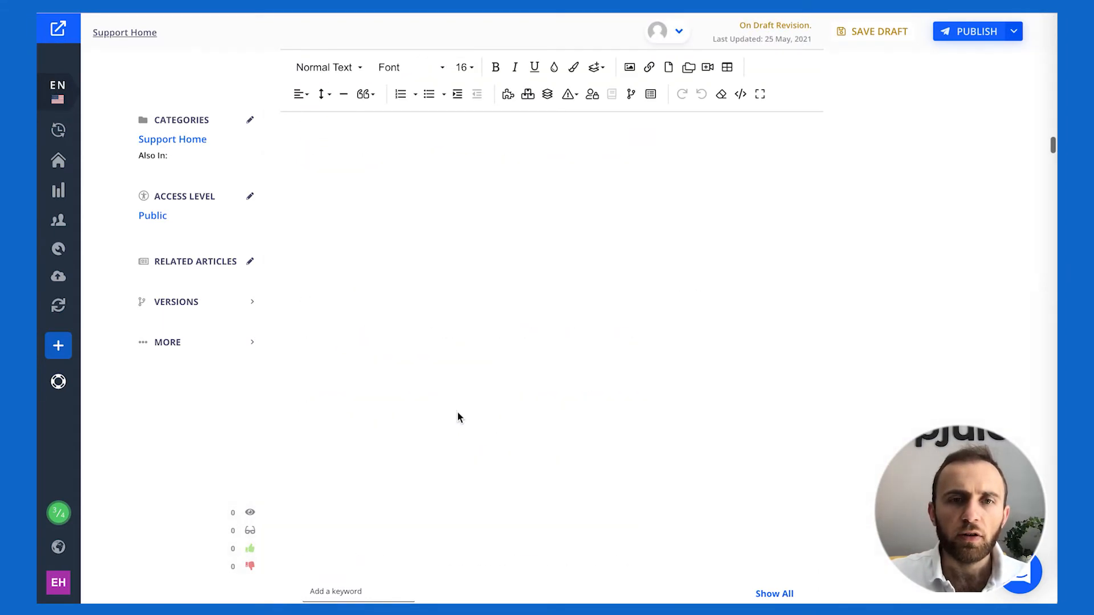
pyautogui.scroll(-3)
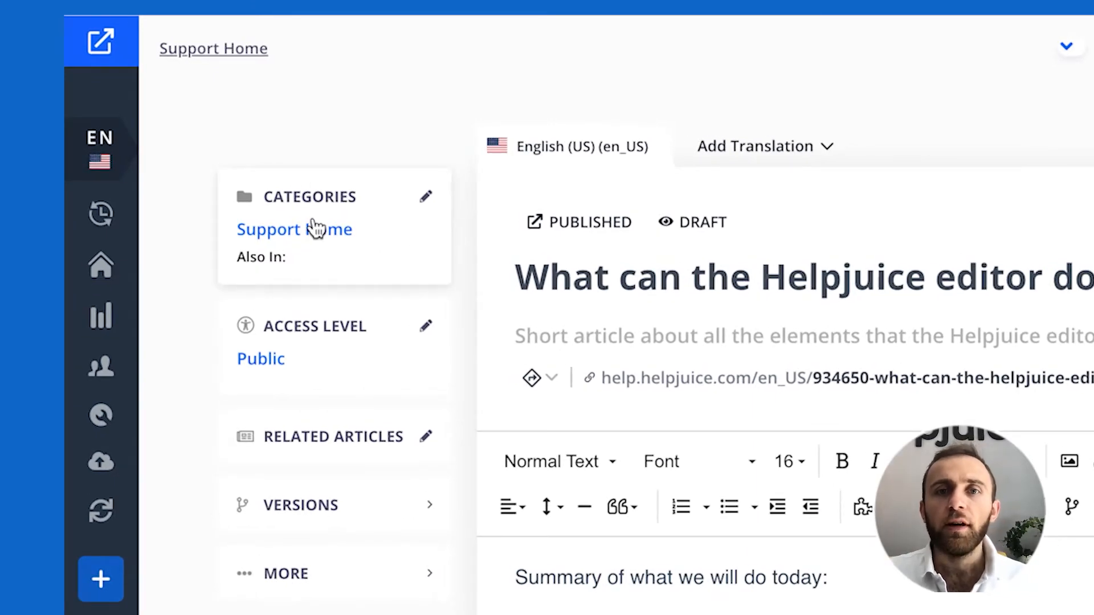
# Step: Review the article's Main Category and Also Display In categories, then close the chooser
pyautogui.click(294, 229)
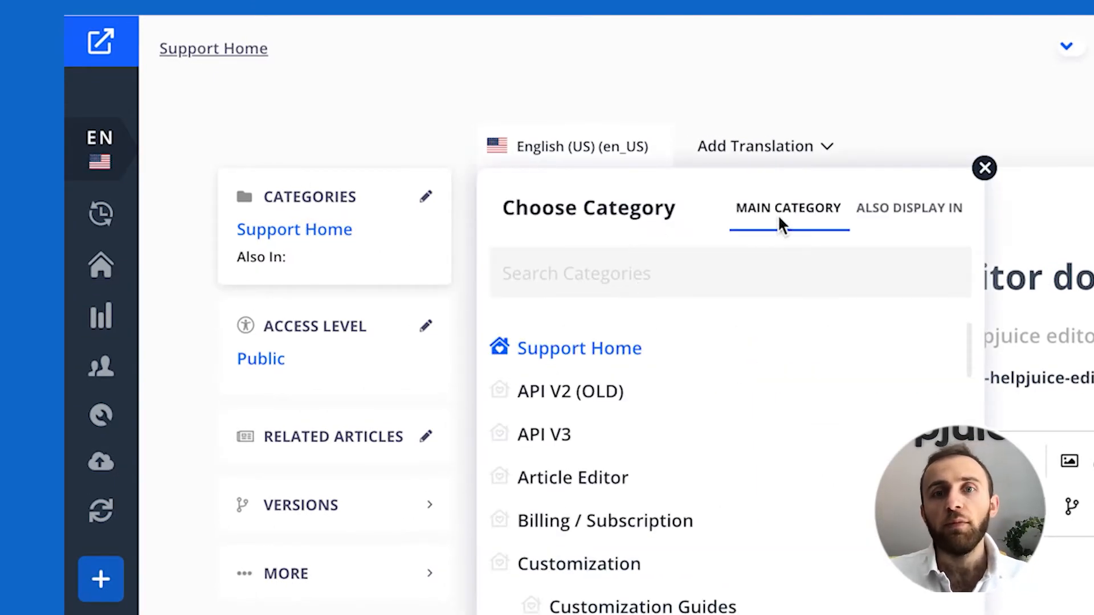
pyautogui.click(909, 208)
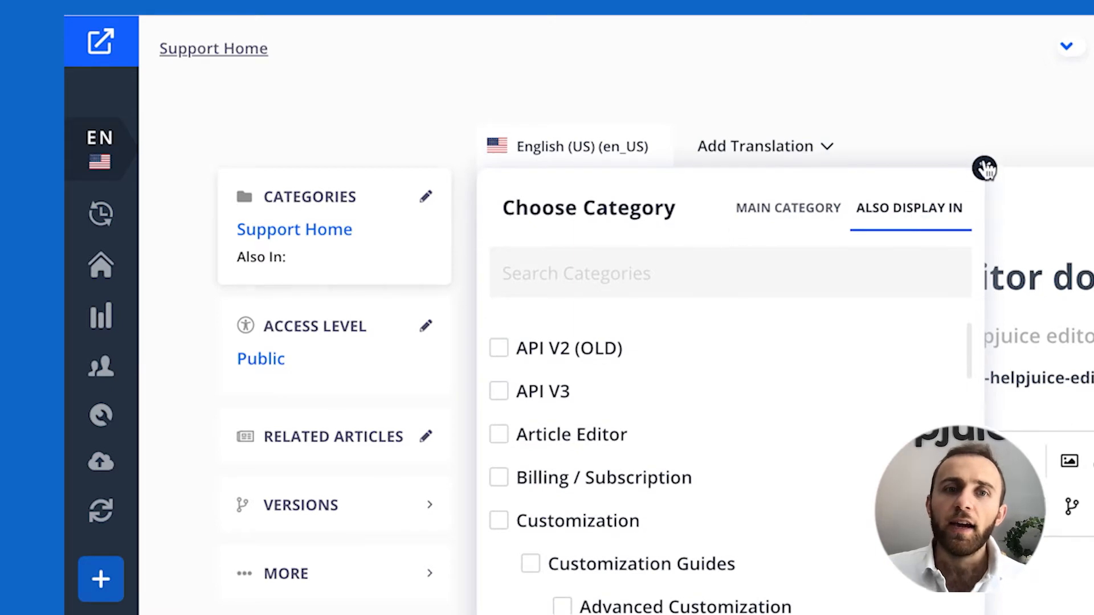
pyautogui.click(426, 326)
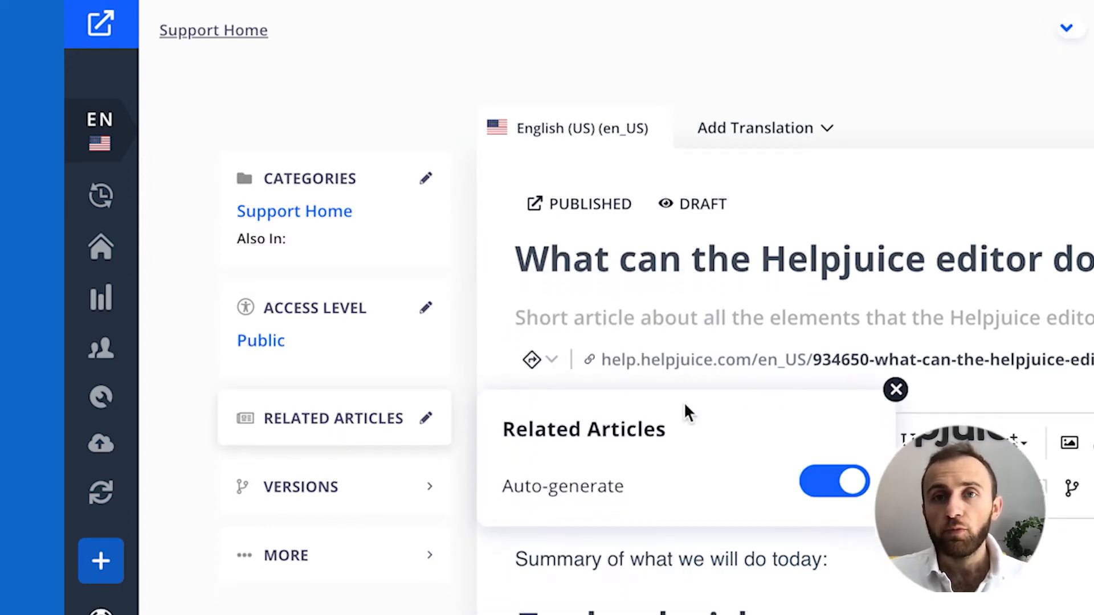
pyautogui.scroll(-3)
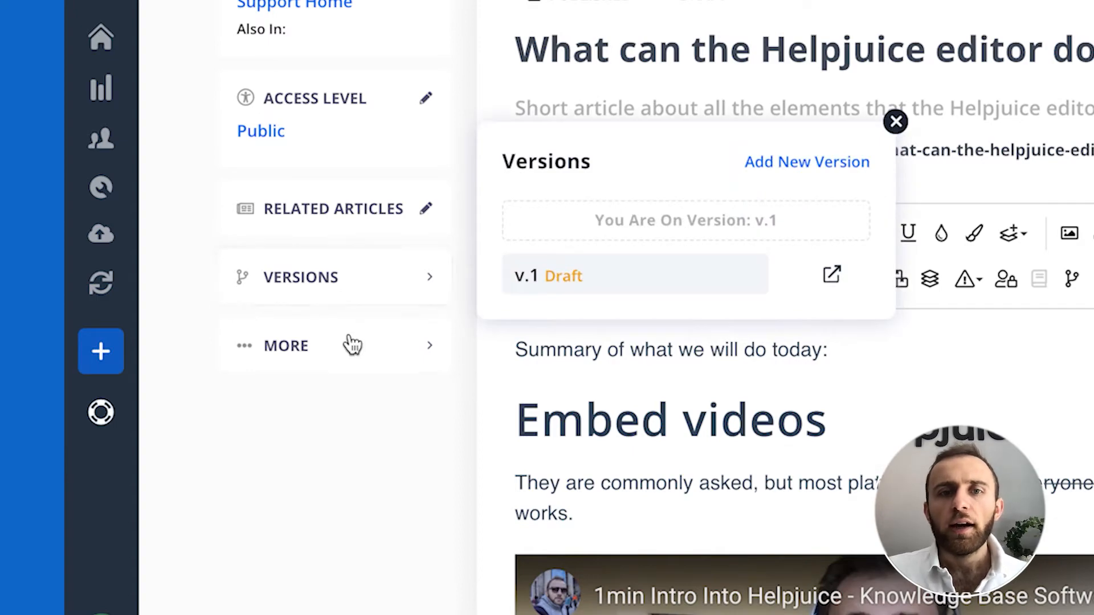
pyautogui.click(285, 346)
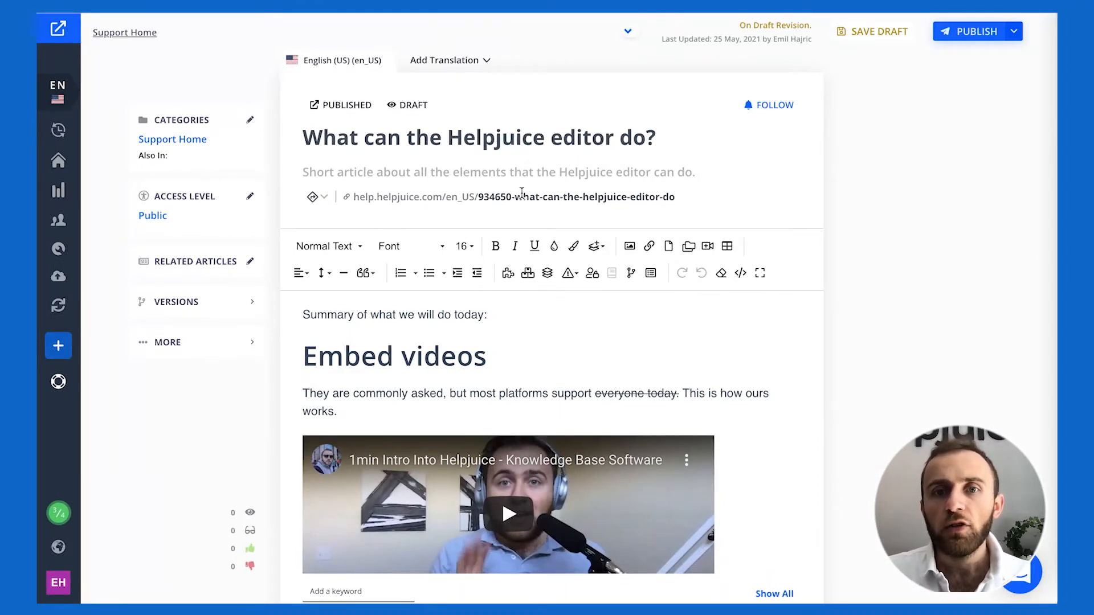
# Step: Change the slug to what-can-the-helpjuice-editor-do and scroll down to the decision tree
pyautogui.doubleClick(497, 197)
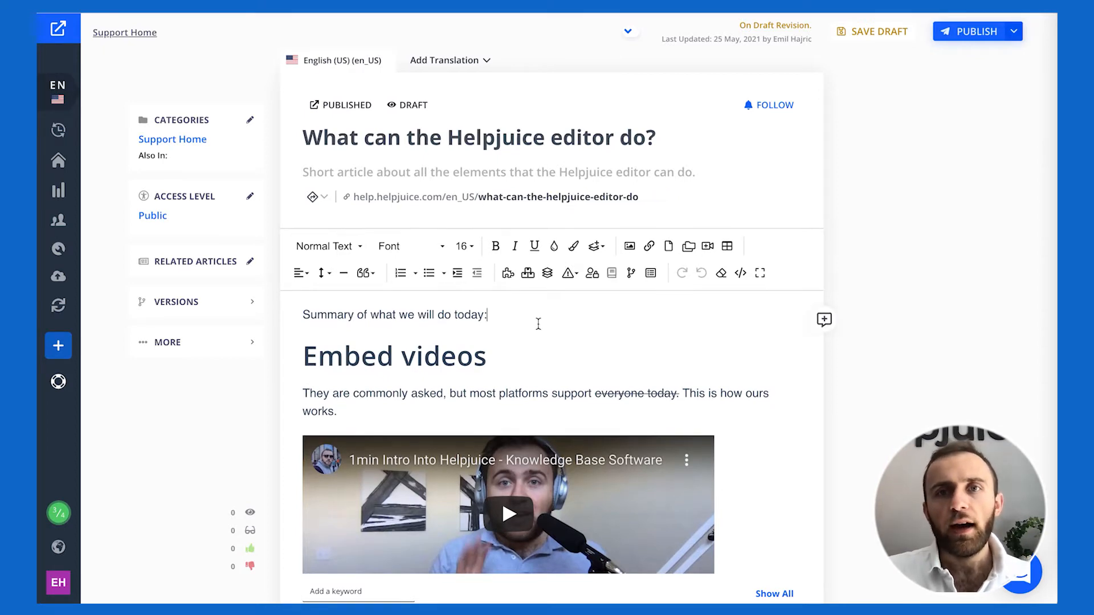
pyautogui.scroll(-3)
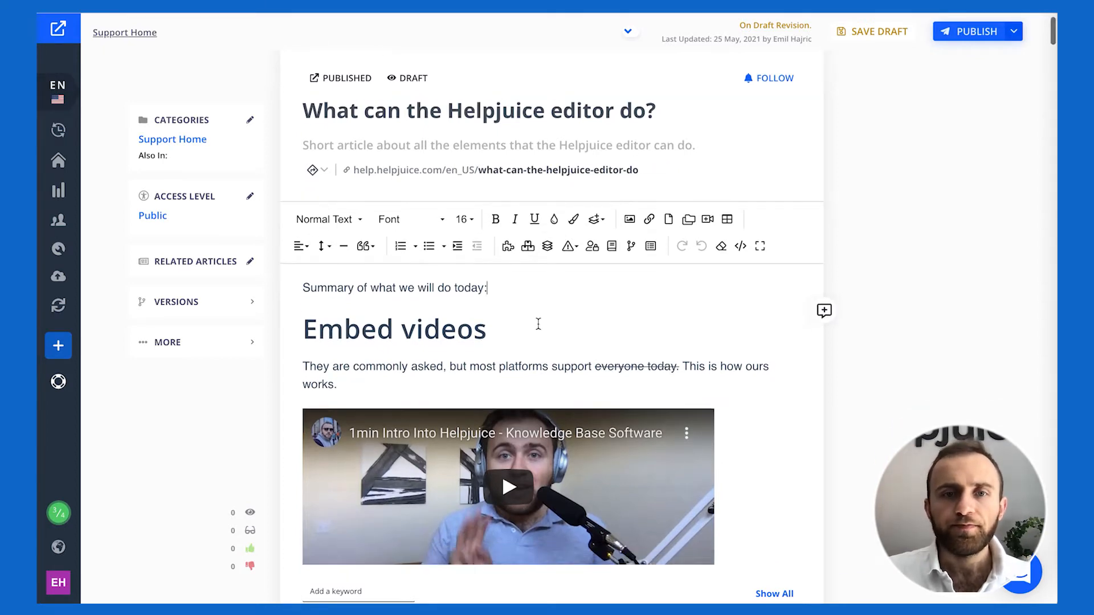
pyautogui.scroll(-3)
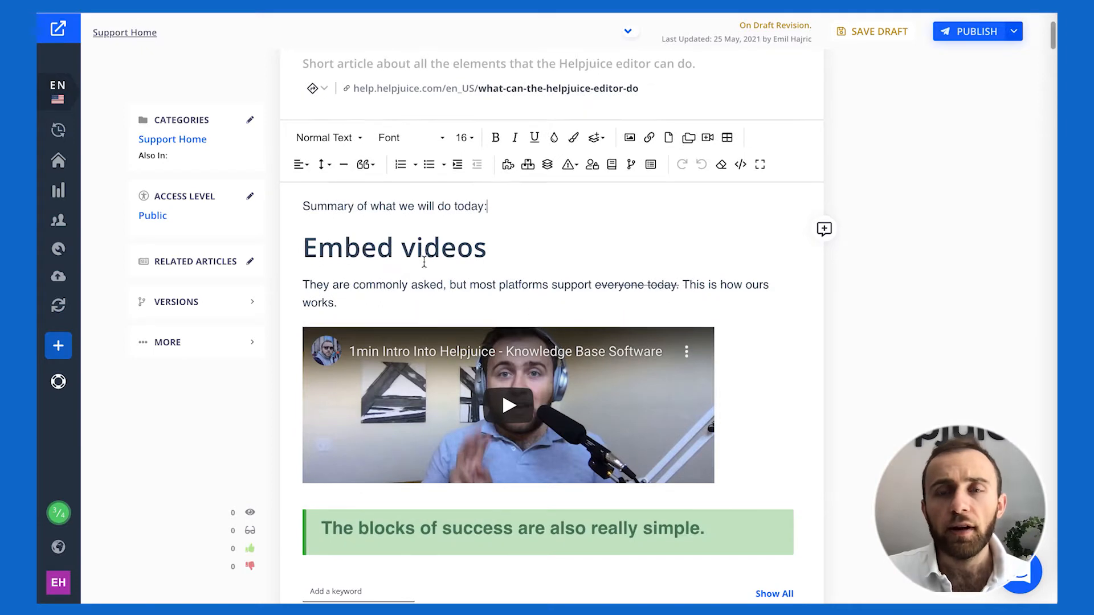
pyautogui.scroll(-3)
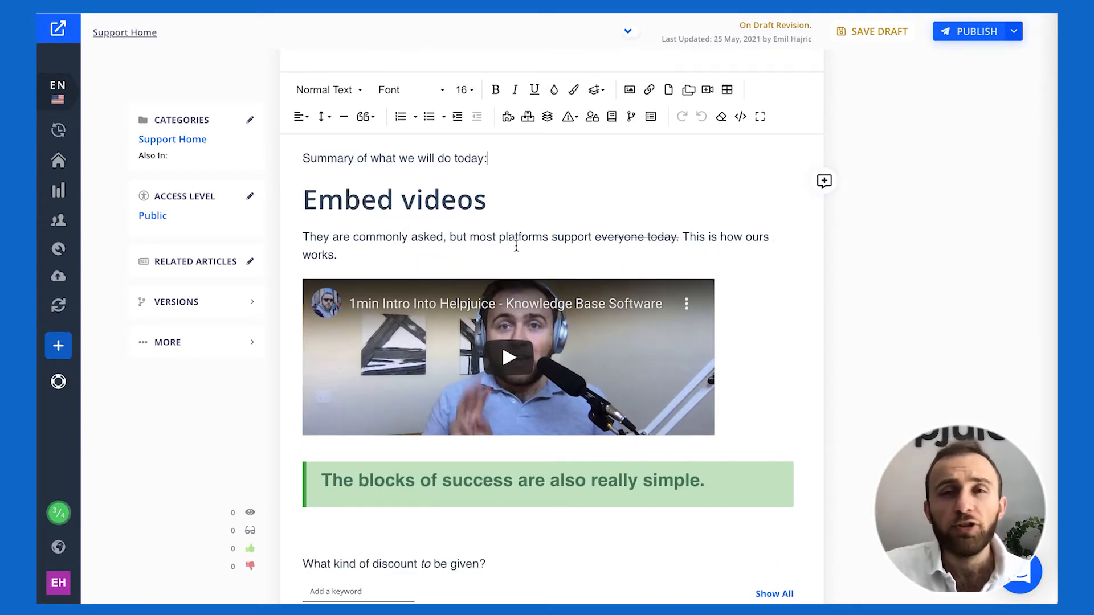
pyautogui.moveTo(553, 265)
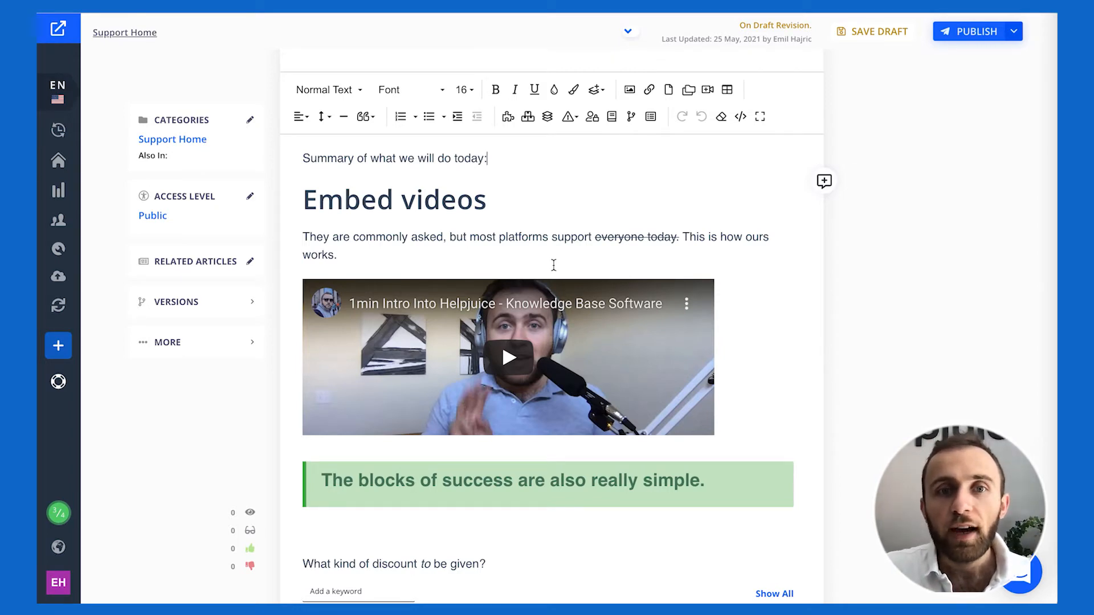
pyautogui.scroll(-3)
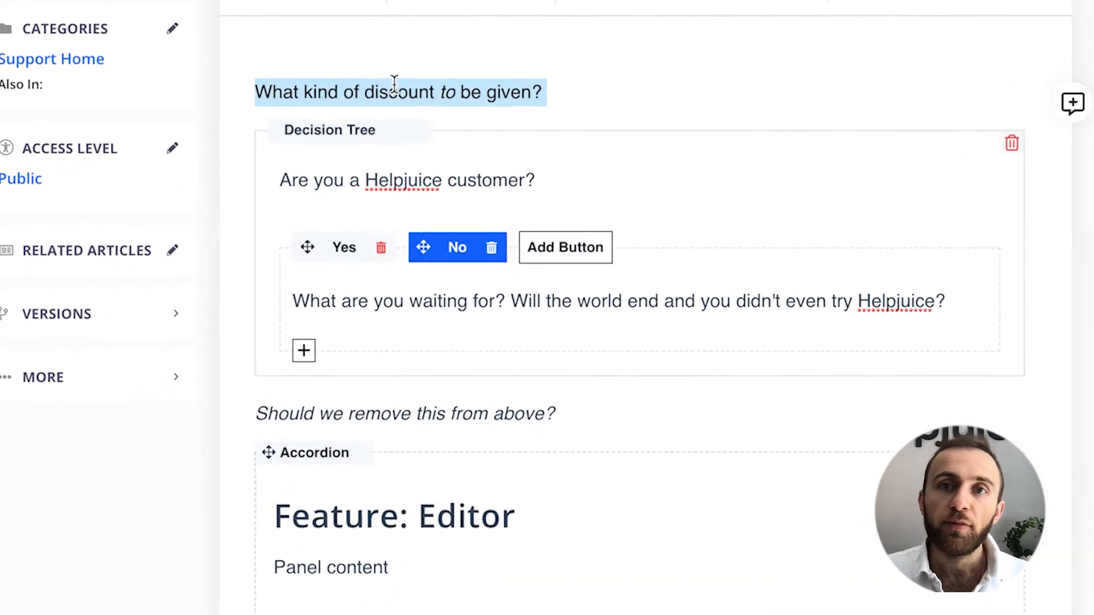
pyautogui.scroll(-3)
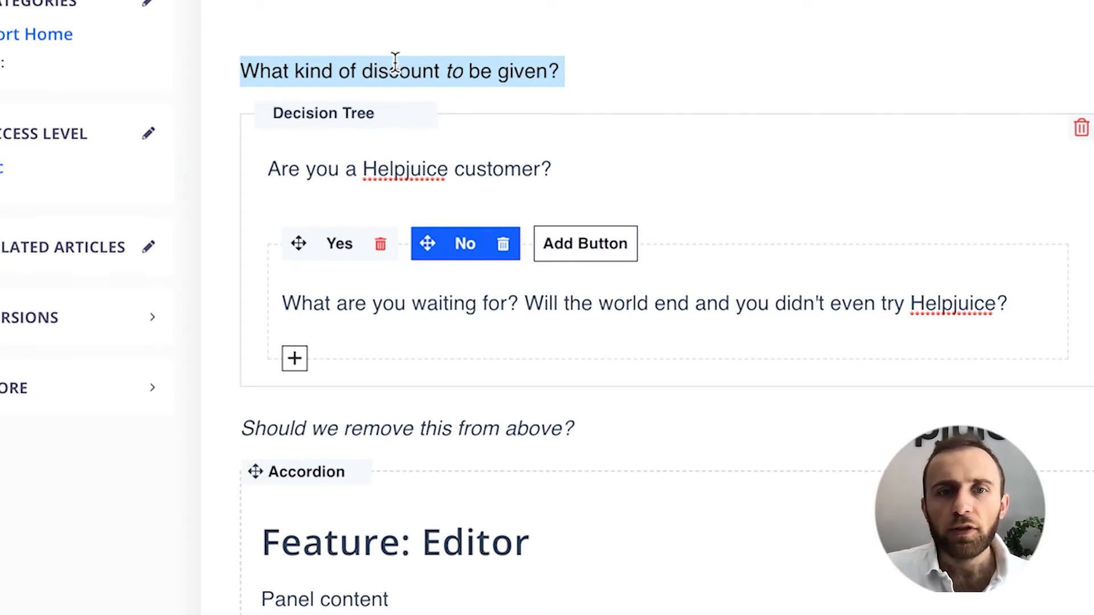
pyautogui.scroll(-3)
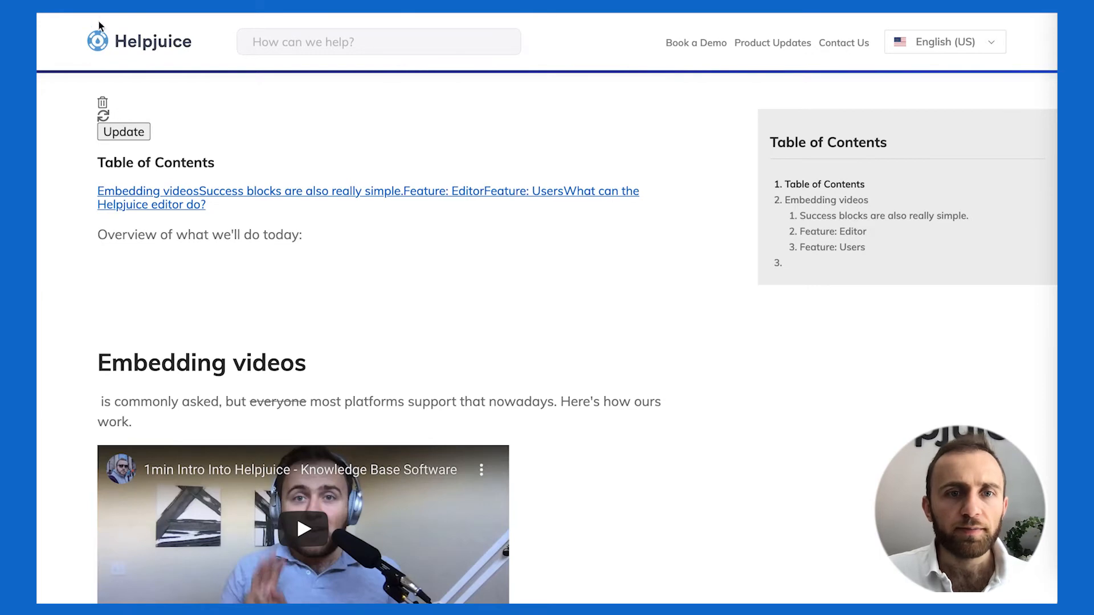
# Step: On the live page, answer Yes in the decision tree, then go back to the question
pyautogui.scroll(-3)
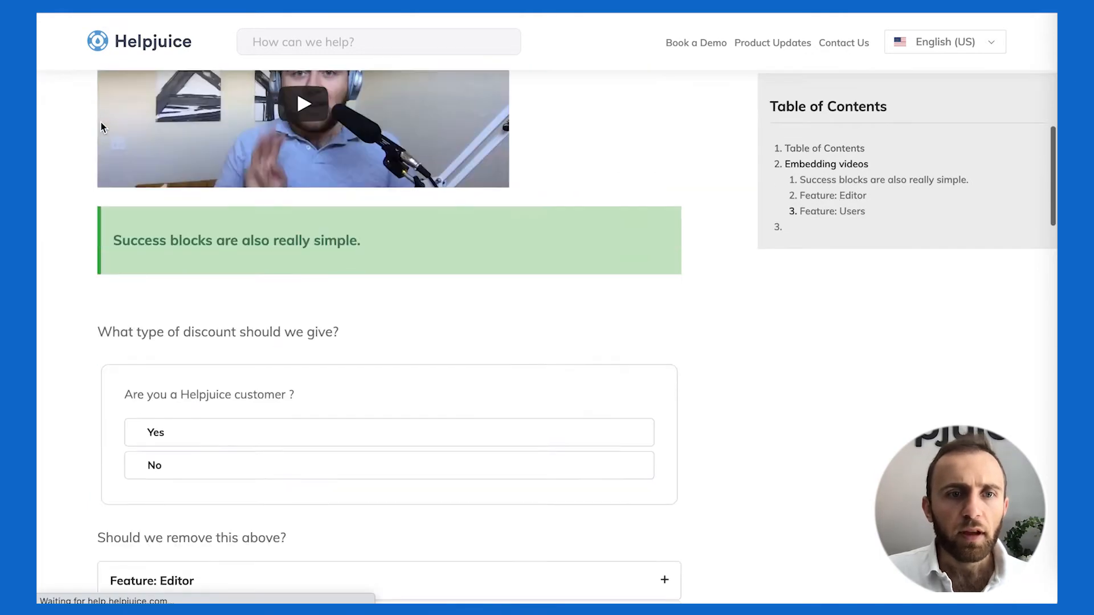
pyautogui.scroll(-3)
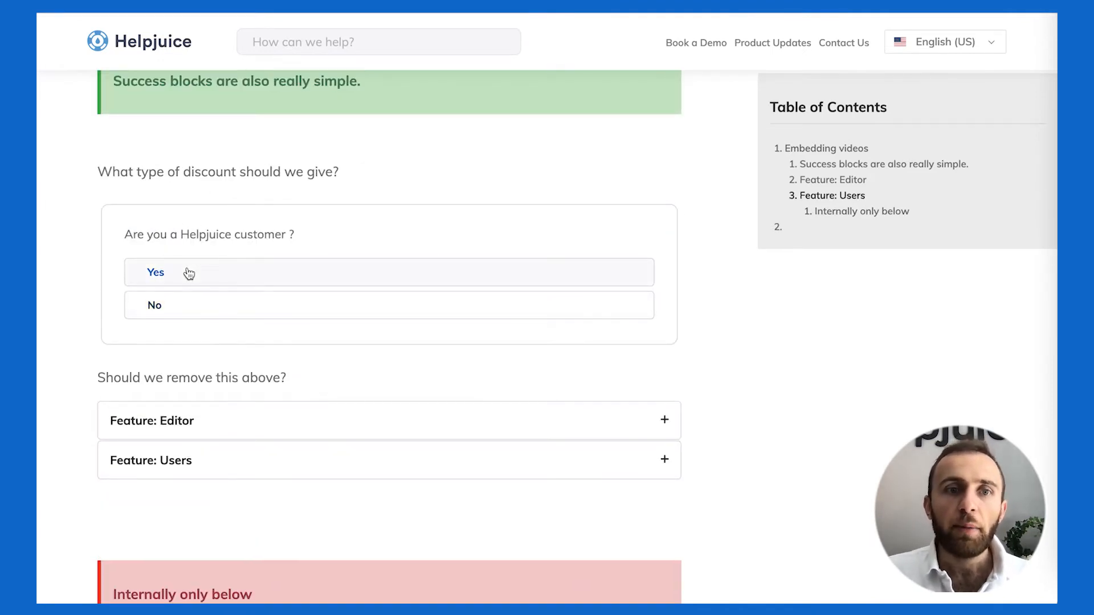
pyautogui.click(155, 273)
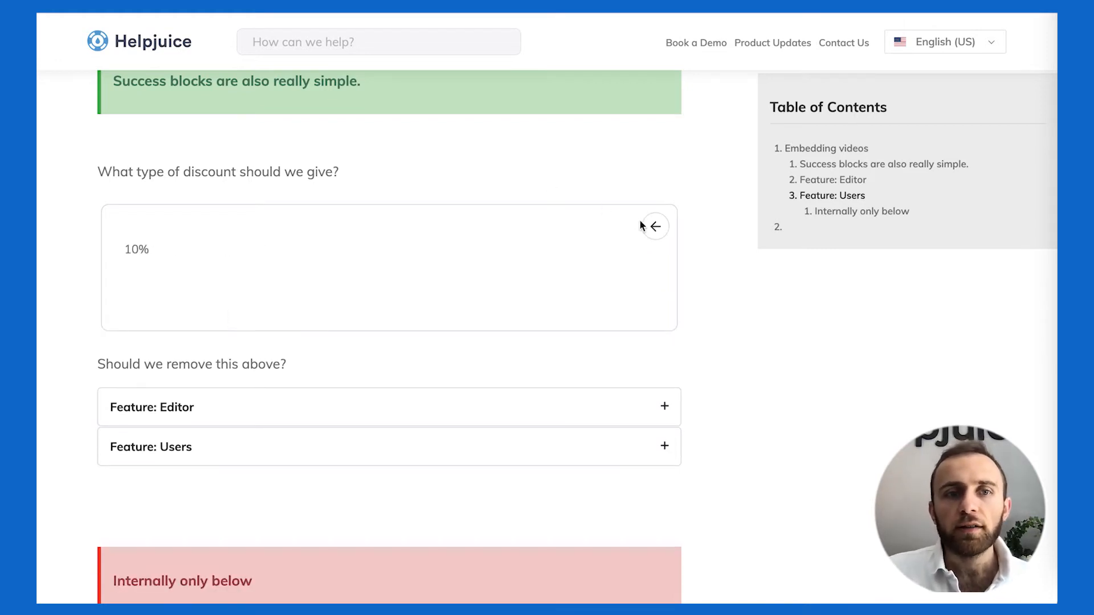
pyautogui.click(655, 226)
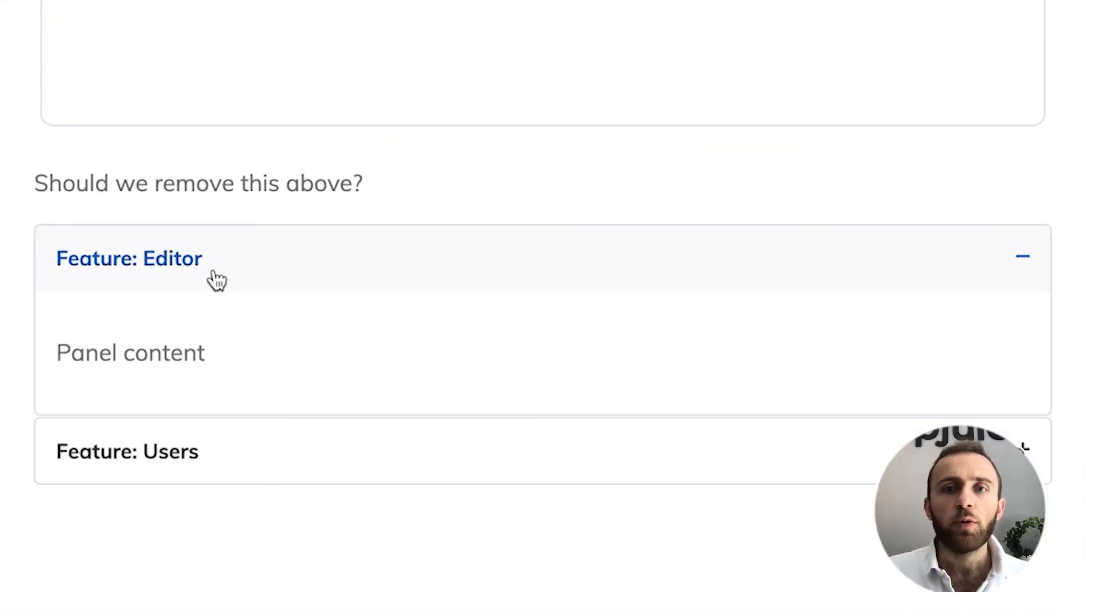
# Step: Expand the Feature: Editor accordion panel on the published article
pyautogui.click(127, 451)
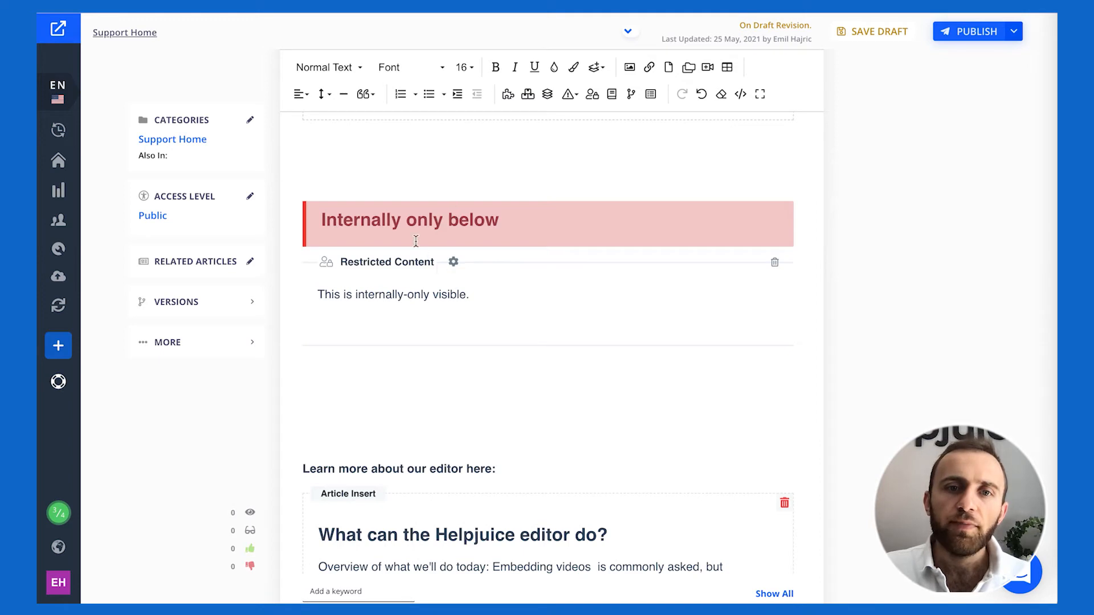
pyautogui.click(454, 261)
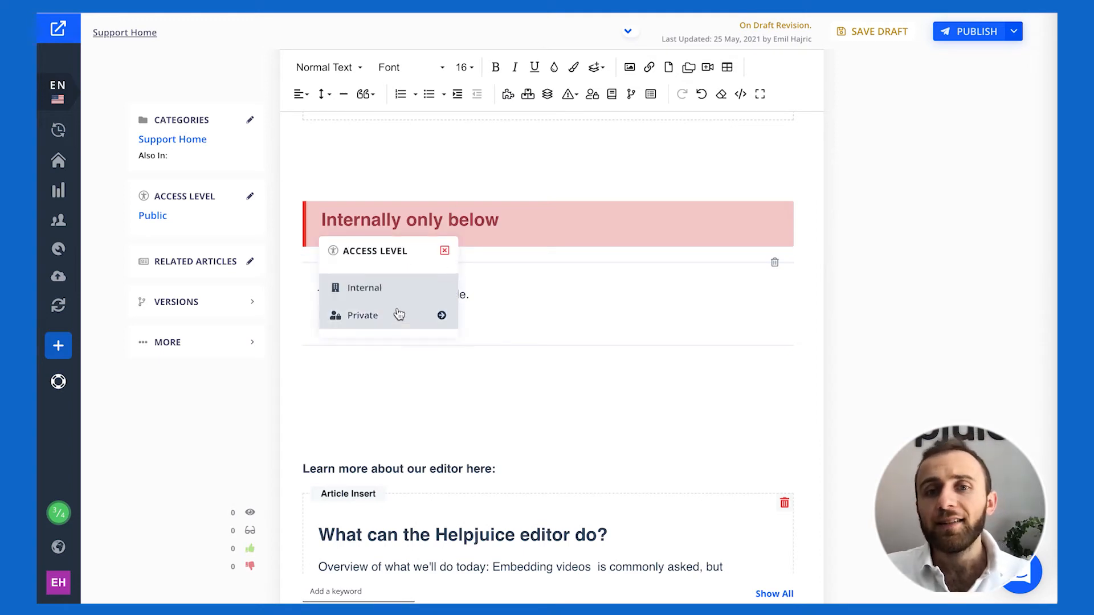
pyautogui.click(363, 315)
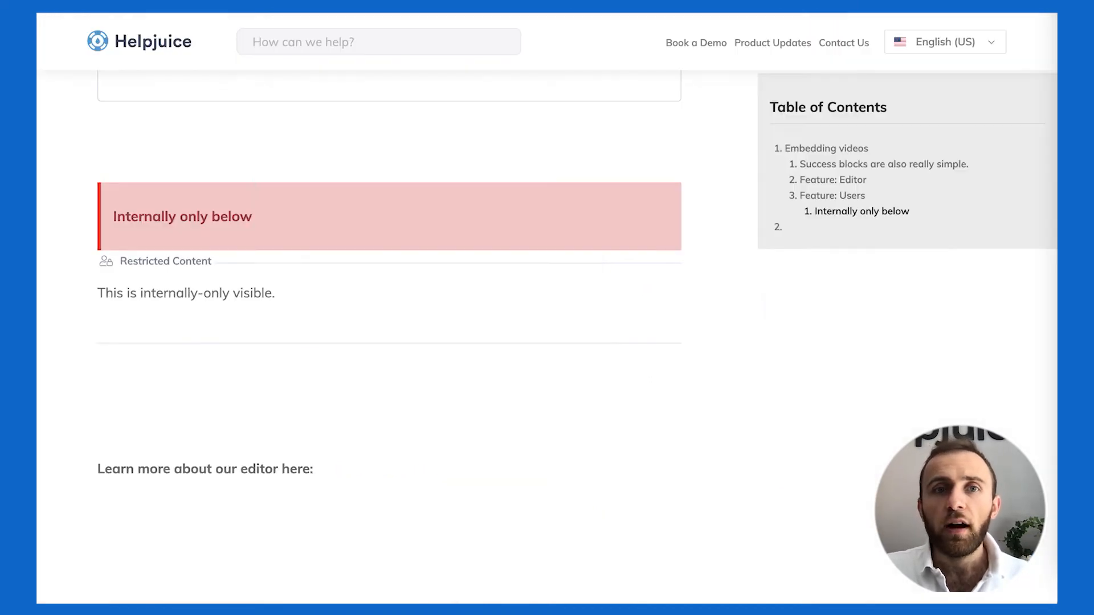
pyautogui.scroll(3)
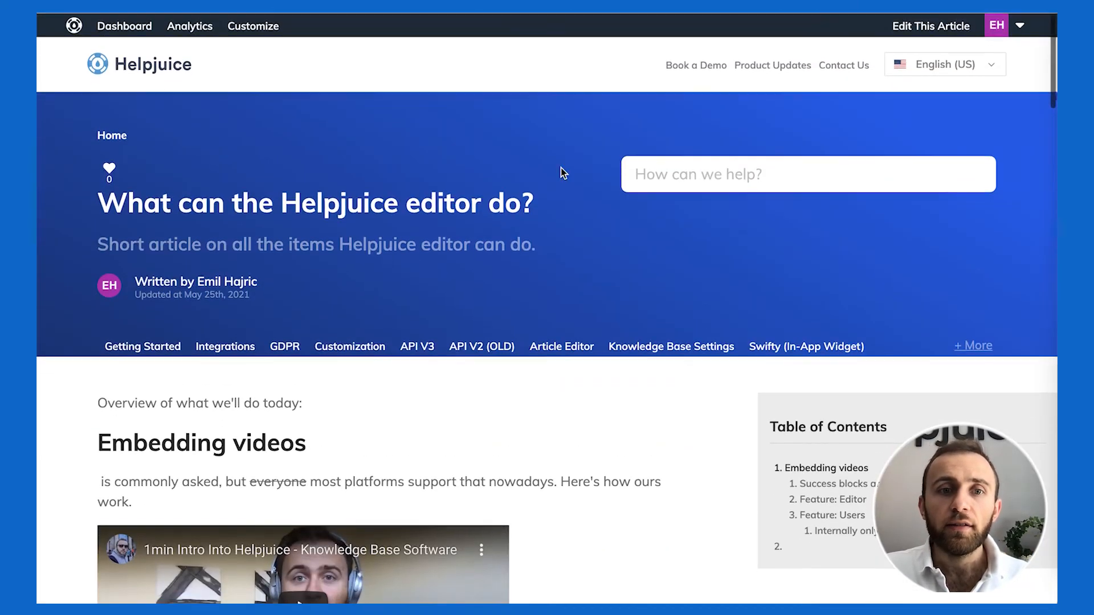
pyautogui.scroll(-3)
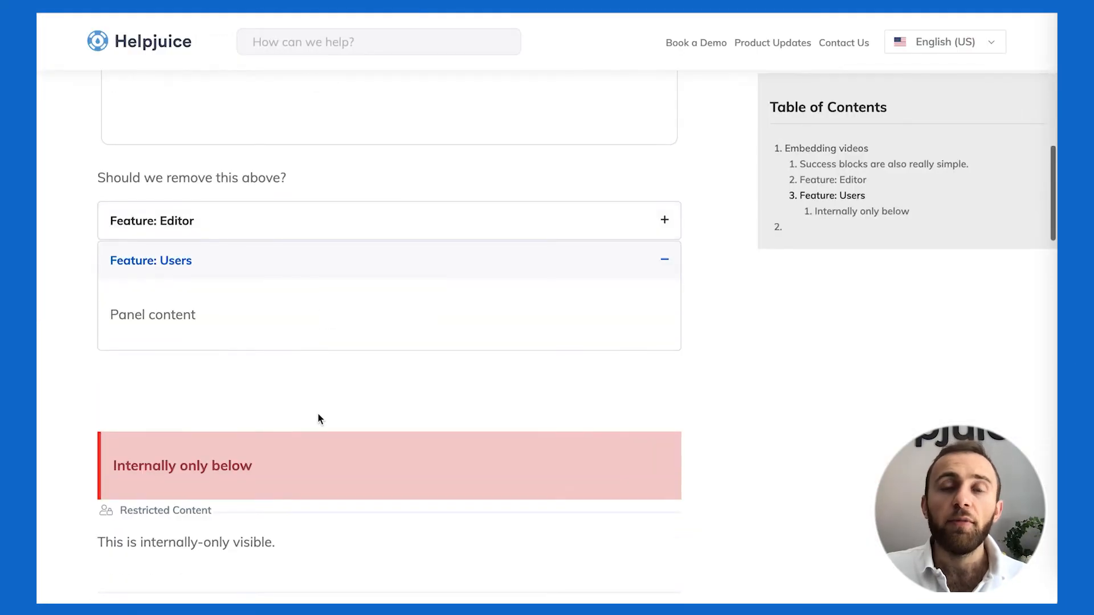
pyautogui.scroll(-3)
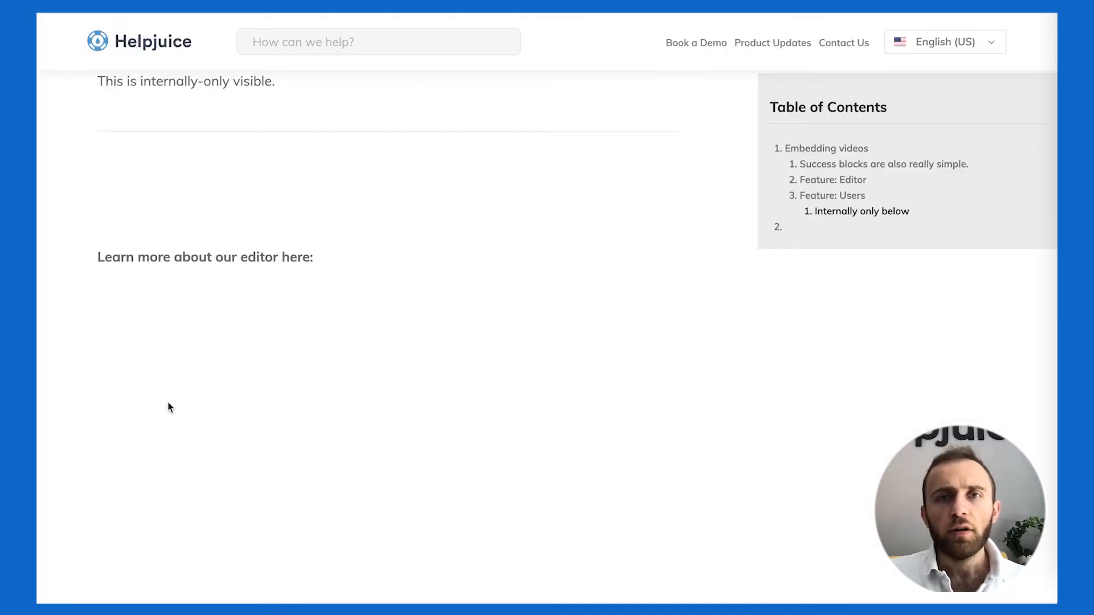
# Step: Scroll down the public article page to reach the edit option
pyautogui.scroll(-3)
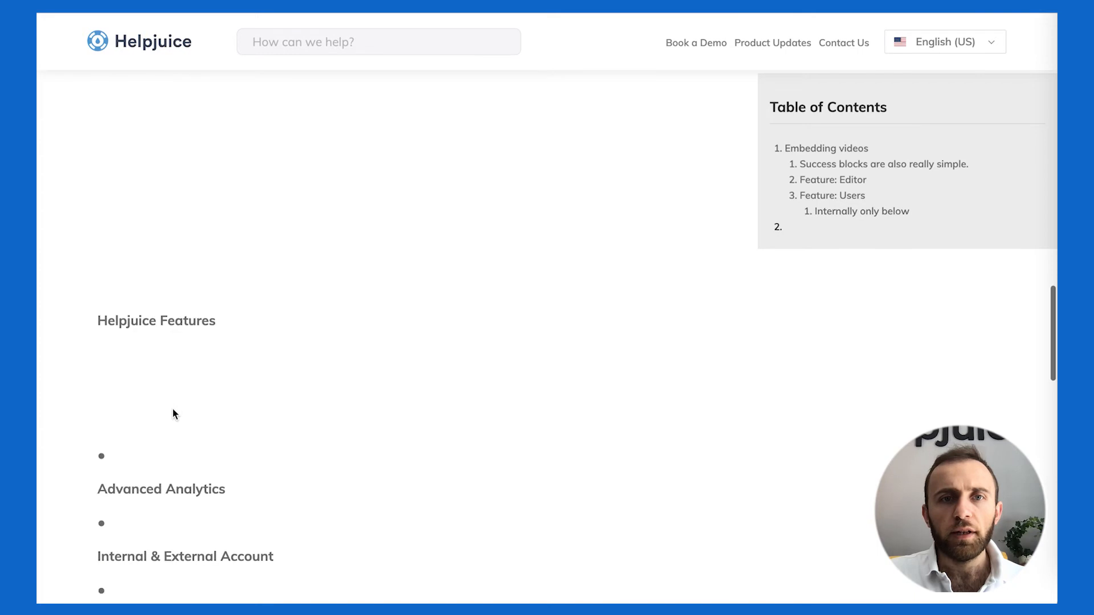
pyautogui.scroll(-3)
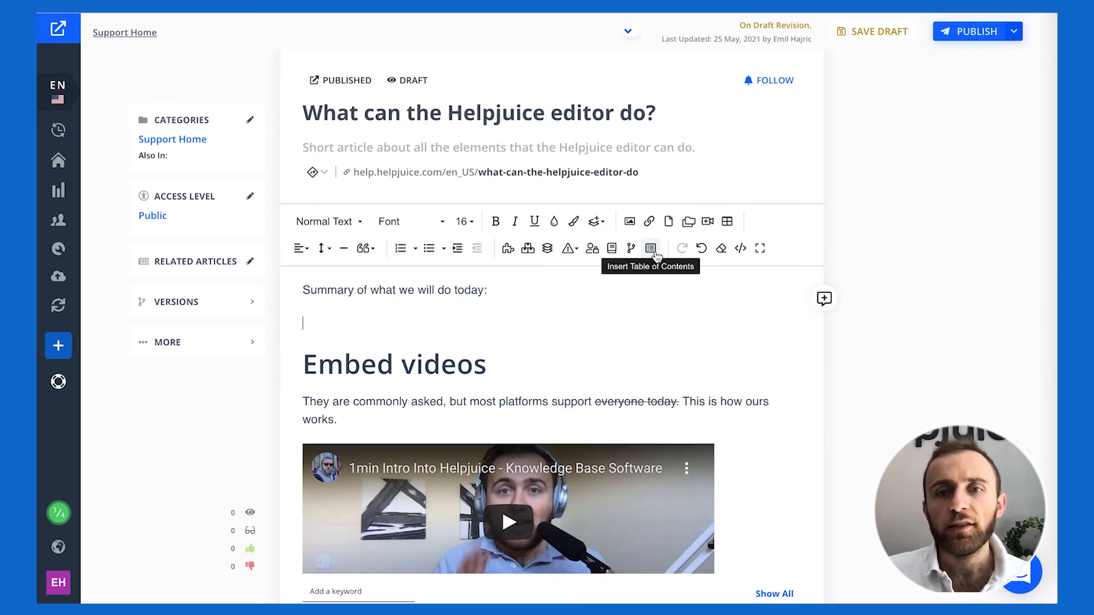
# Step: Insert a table of contents with all headings checked and update it
pyautogui.click(651, 249)
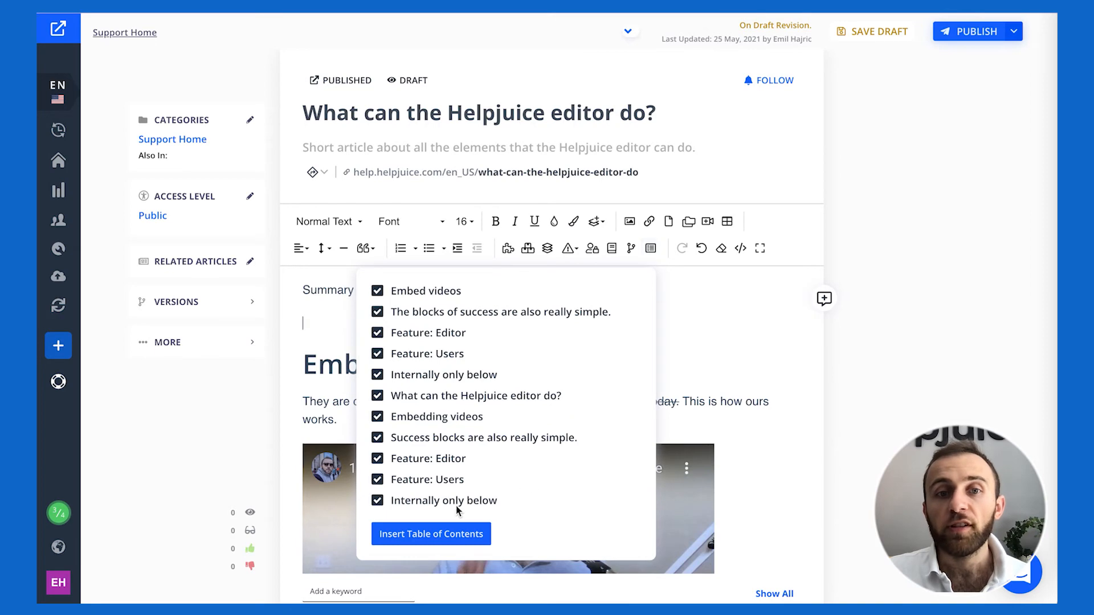
pyautogui.click(431, 534)
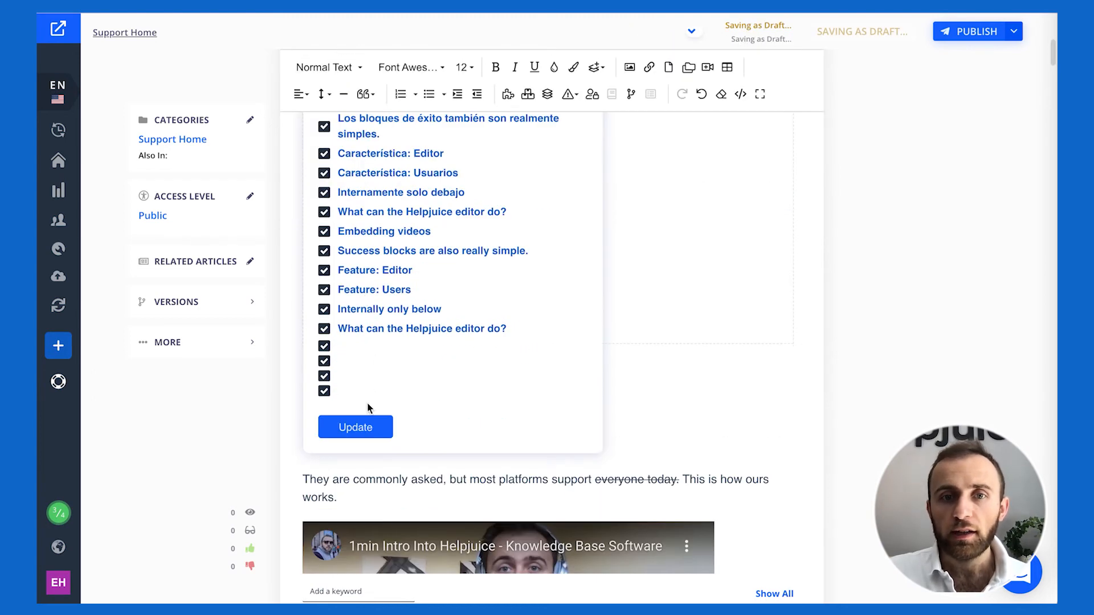
pyautogui.click(355, 427)
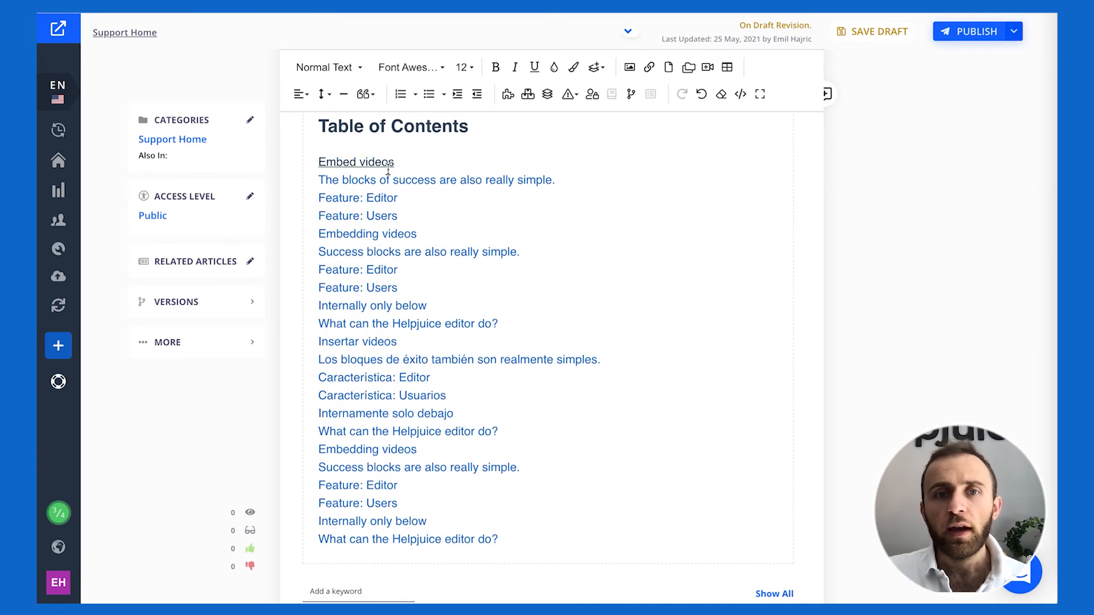
pyautogui.scroll(-3)
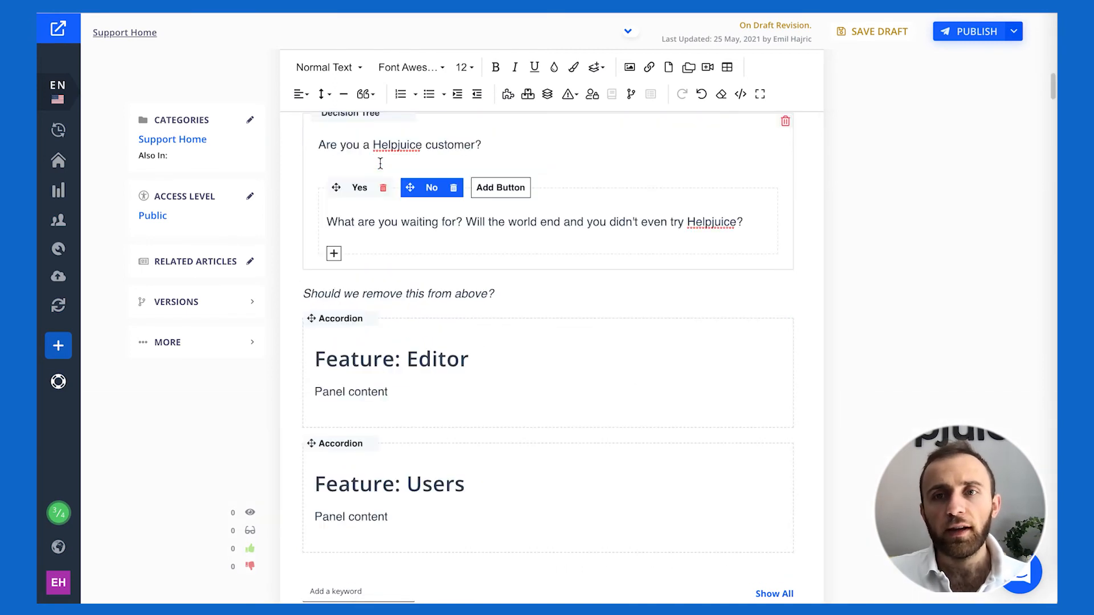
pyautogui.click(824, 435)
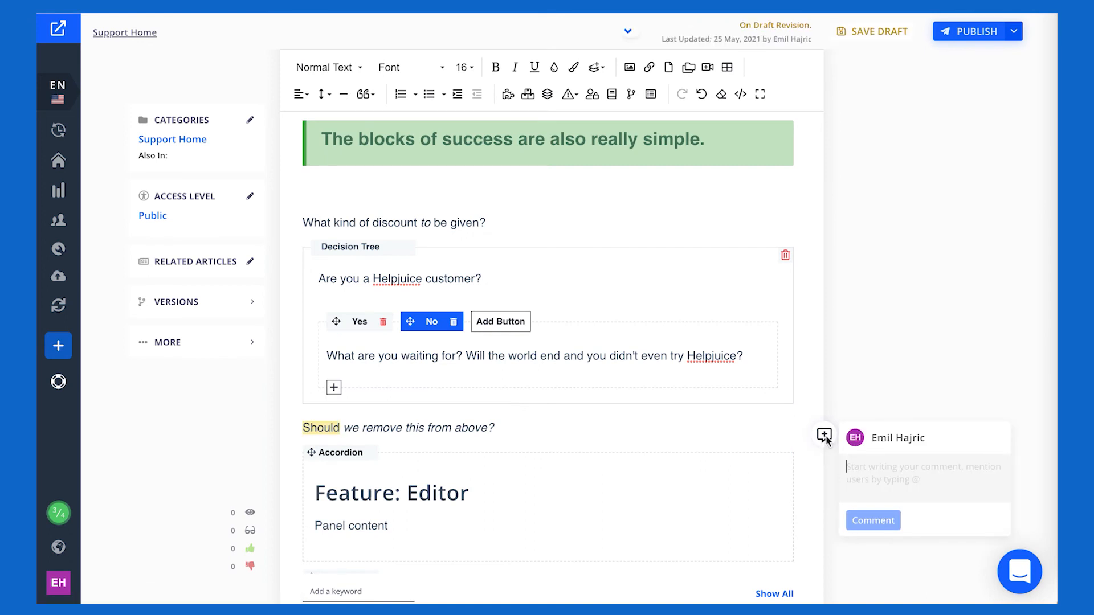
pyautogui.moveTo(700, 441)
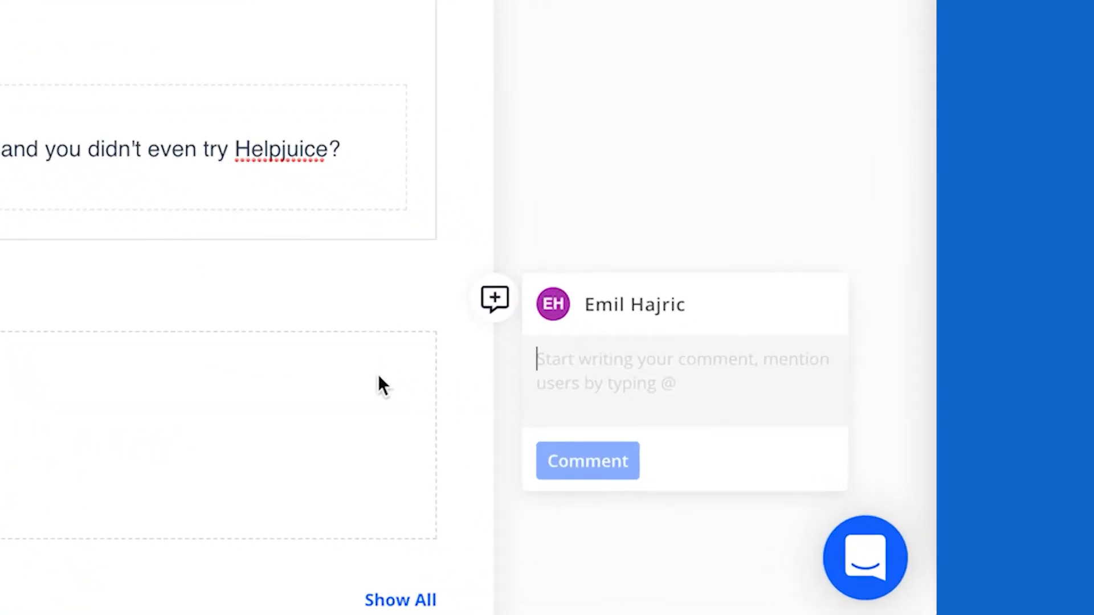
pyautogui.write('@emil')
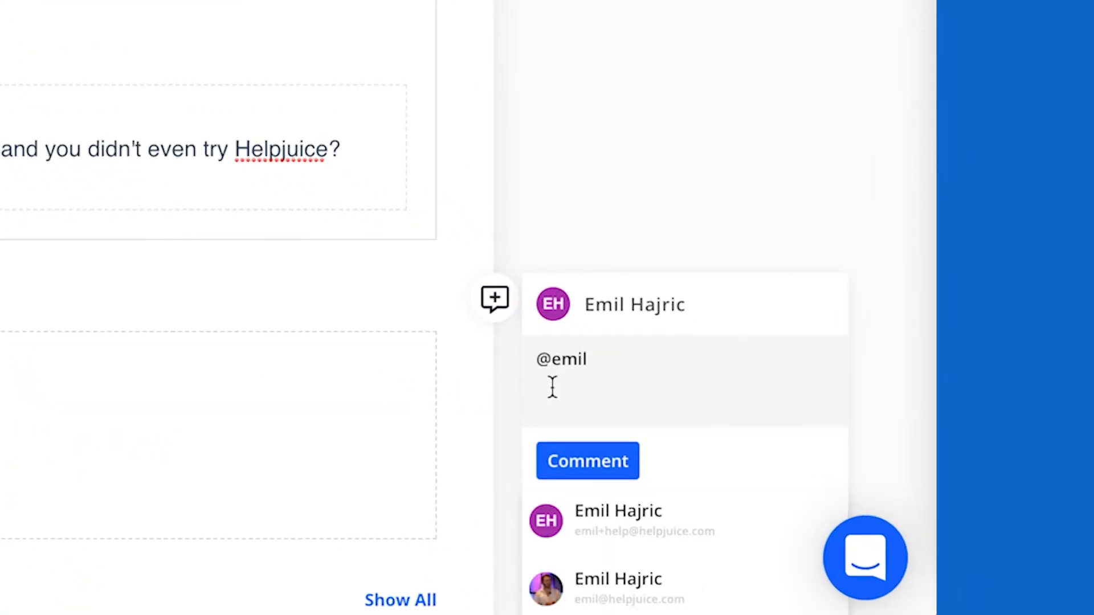
pyautogui.click(616, 520)
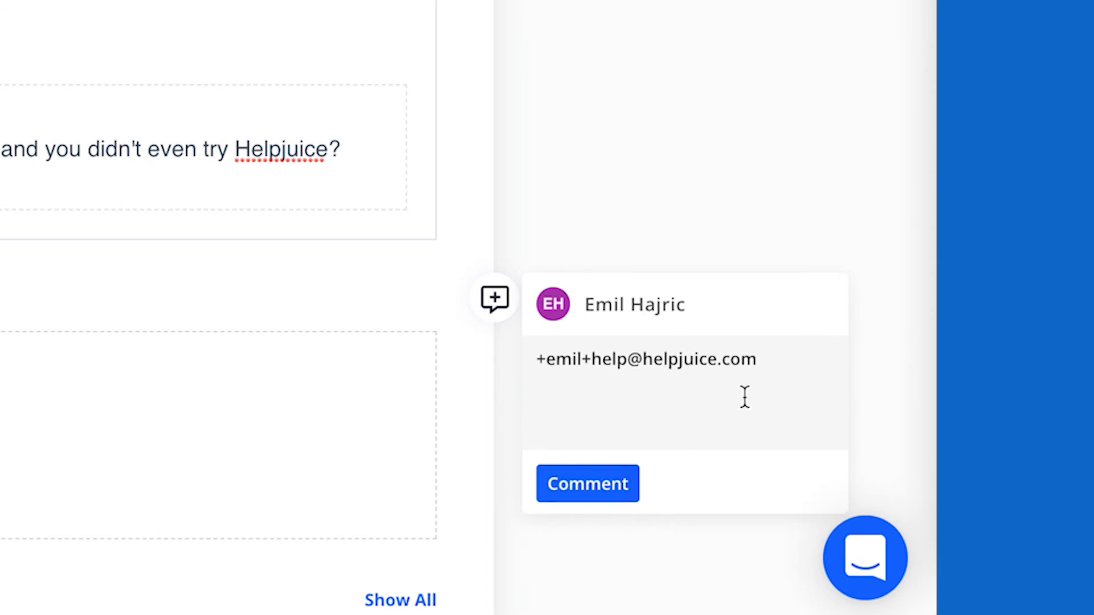
pyautogui.click(587, 483)
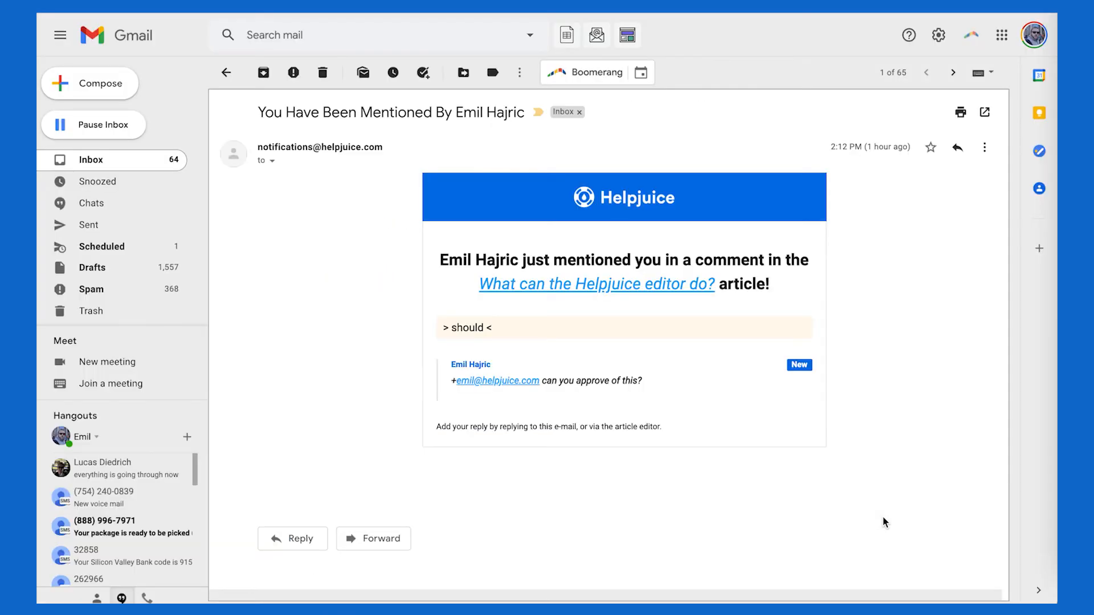
pyautogui.moveTo(590, 410)
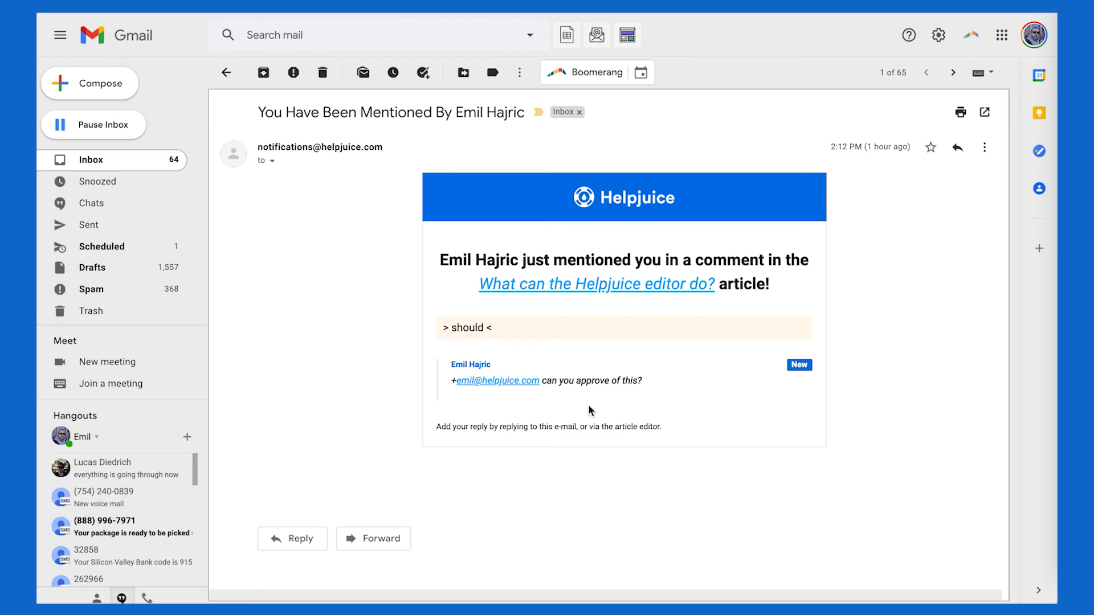
pyautogui.moveTo(342, 298)
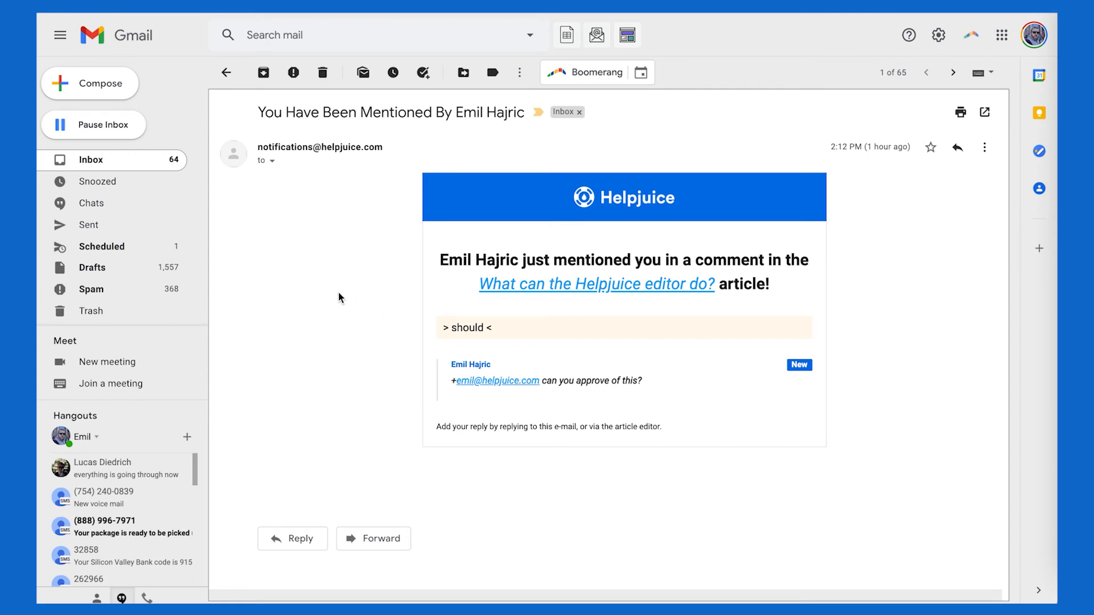
# Step: Open the 'You Have Been Mentioned' notification email in Gmail
pyautogui.click(292, 538)
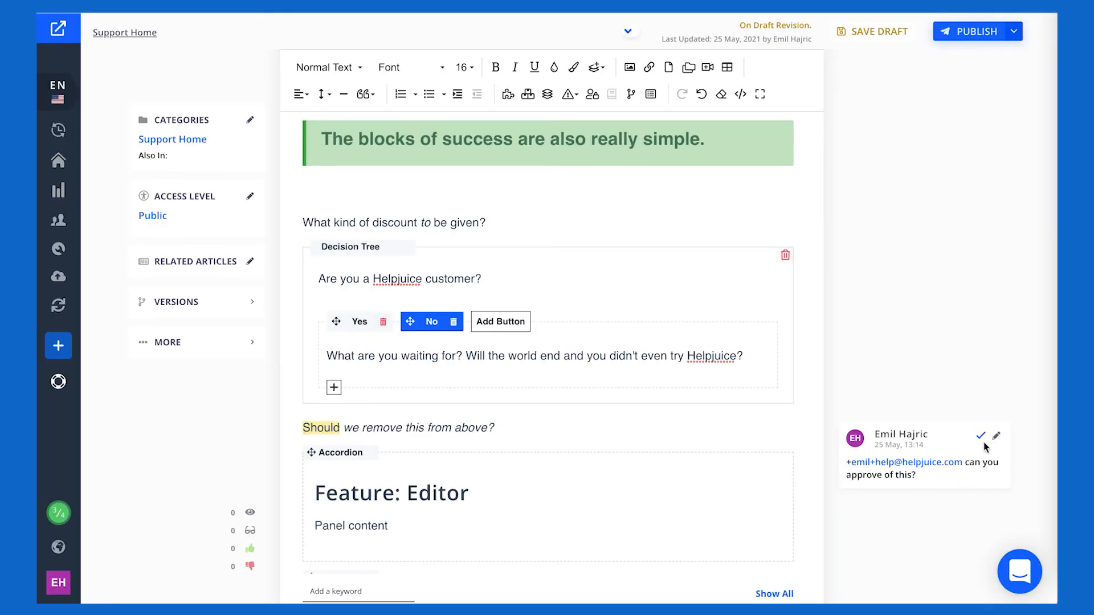
pyautogui.moveTo(981, 435)
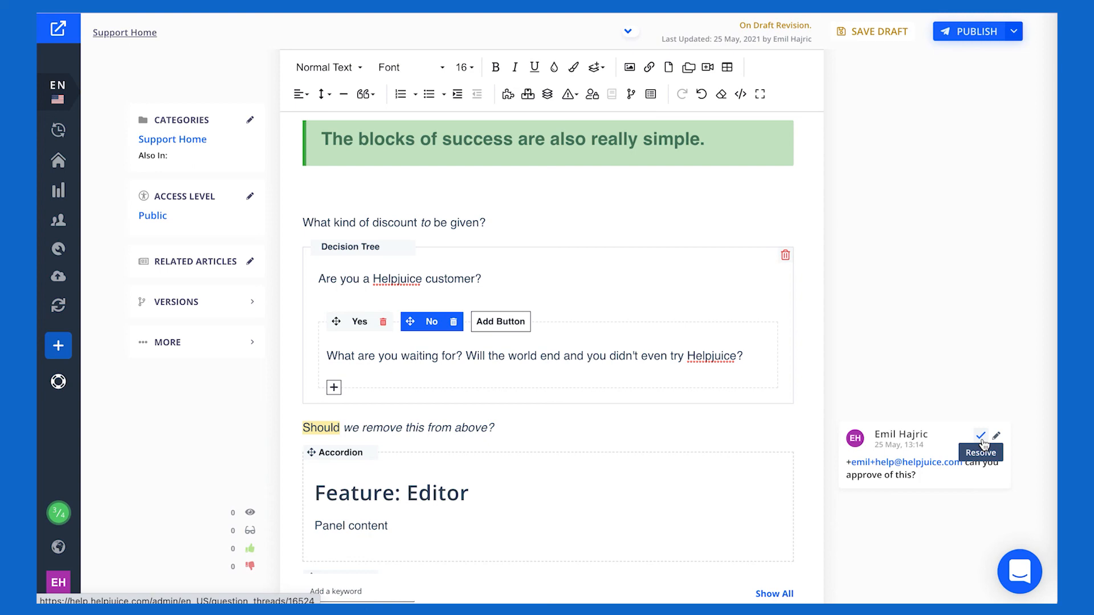
# Step: Scroll through the article editor past the approval comment beside the word Should
pyautogui.scroll(-3)
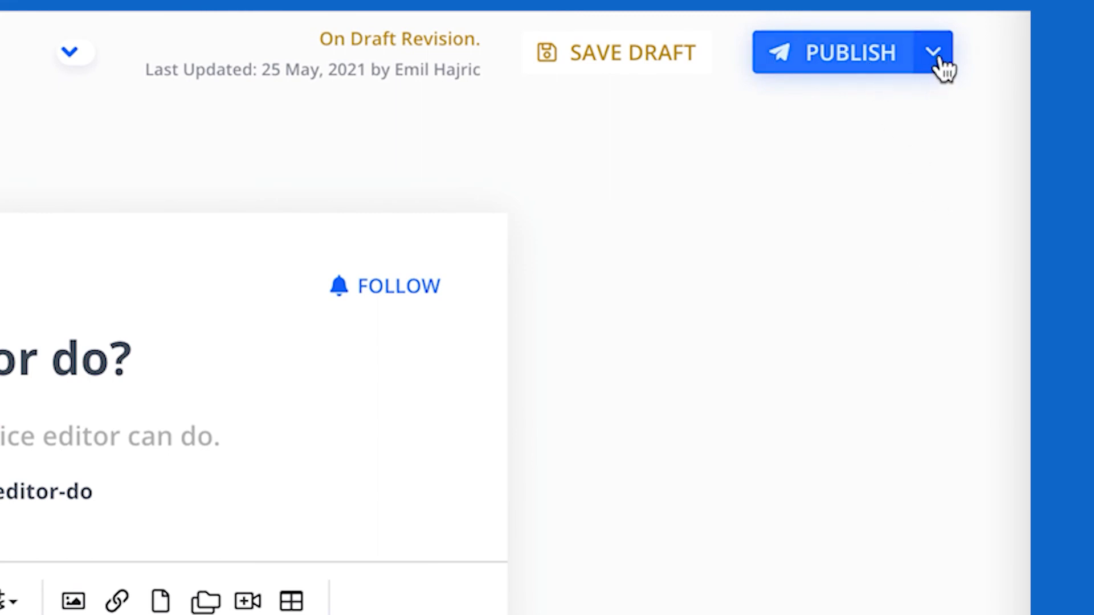
pyautogui.click(933, 52)
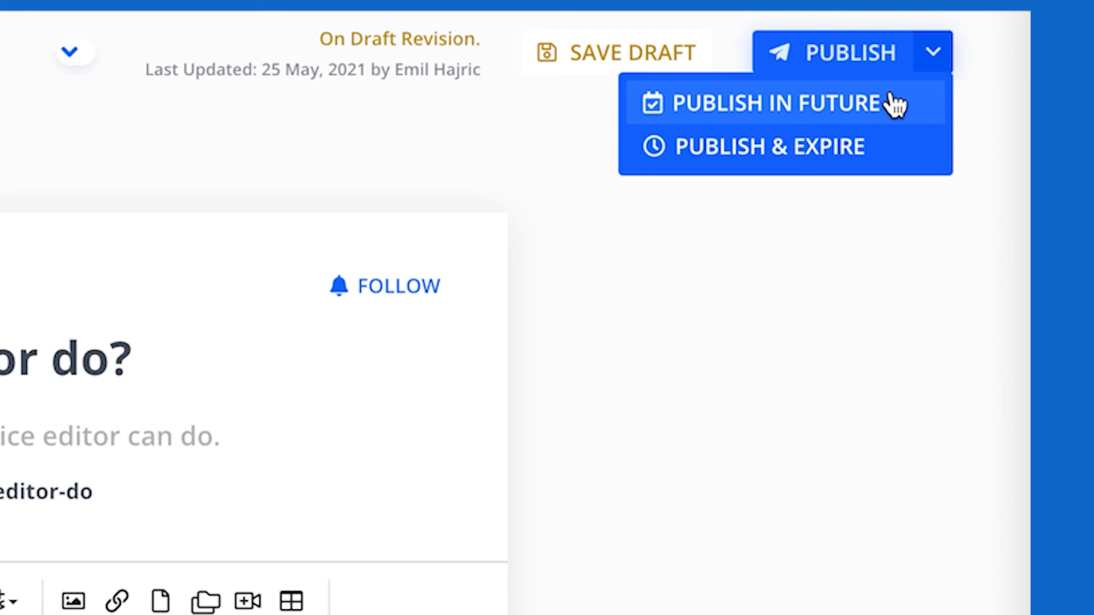
pyautogui.click(763, 146)
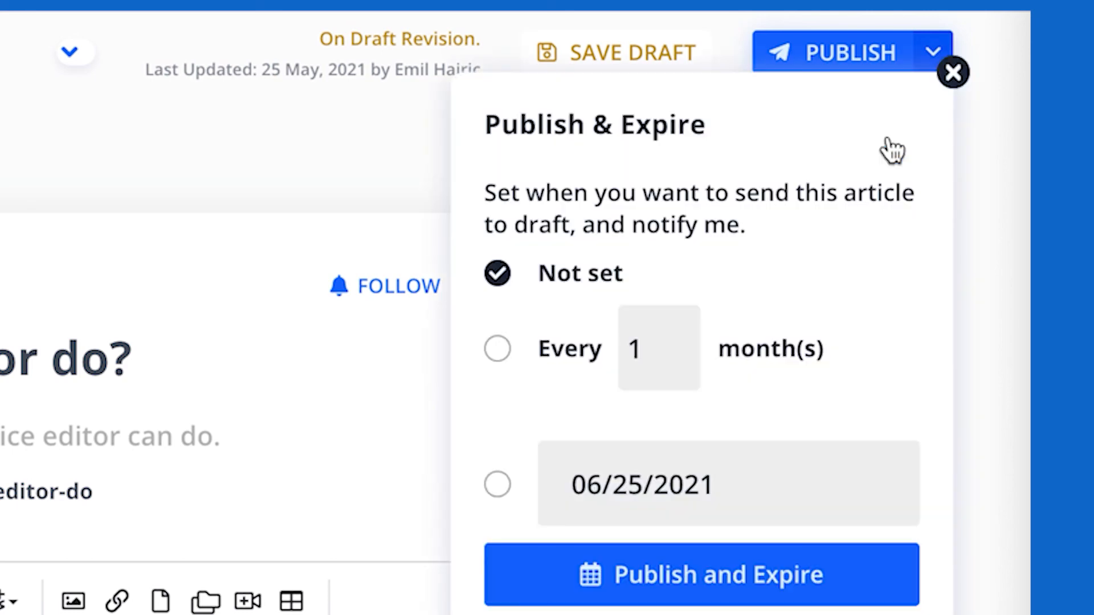
pyautogui.click(497, 349)
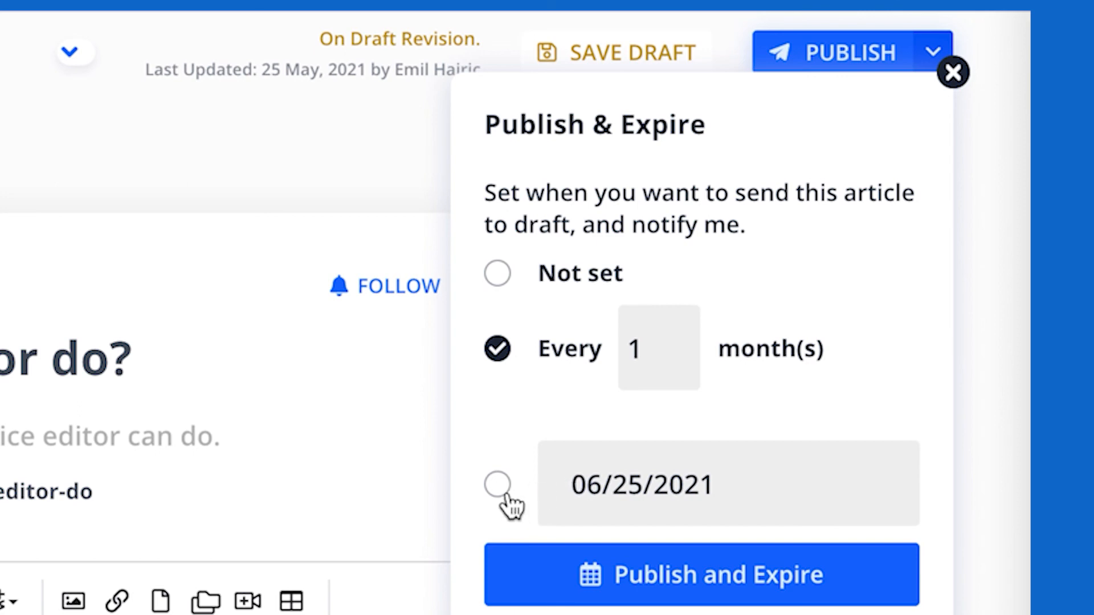
pyautogui.click(497, 485)
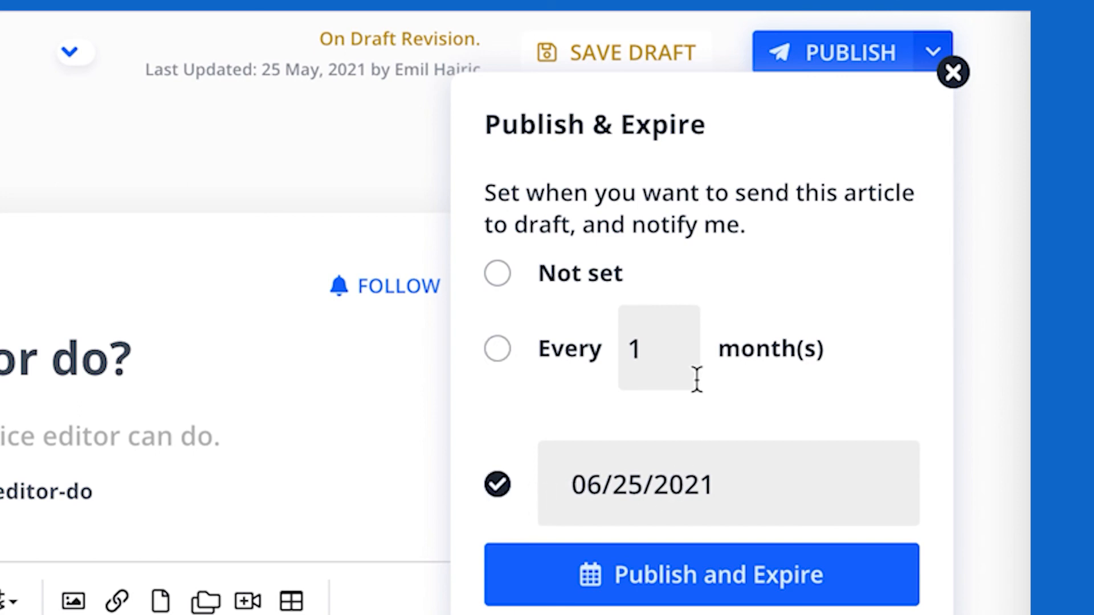
pyautogui.click(954, 73)
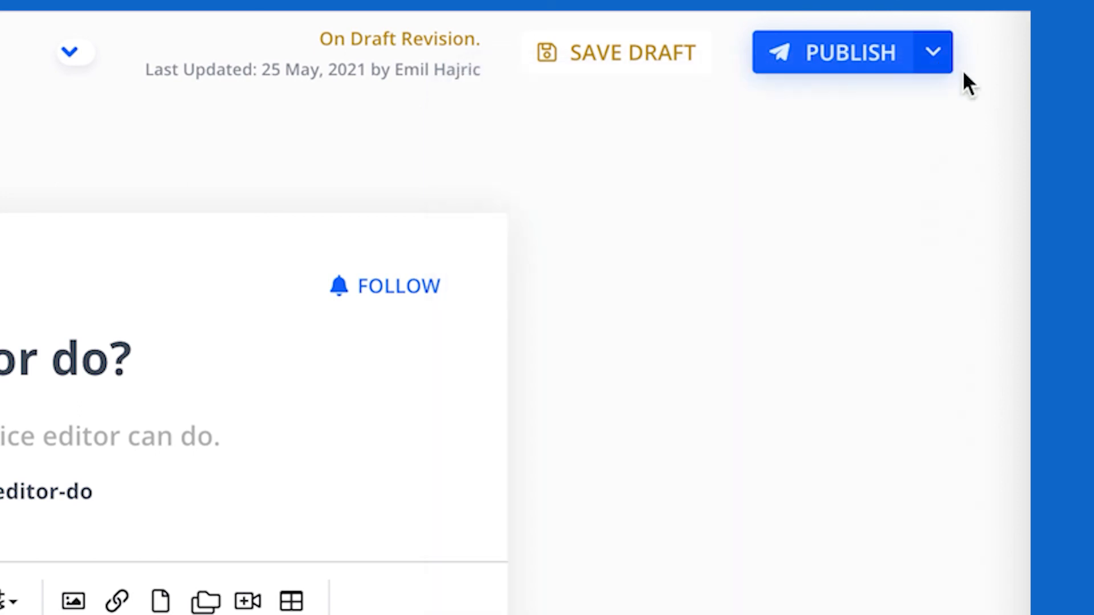